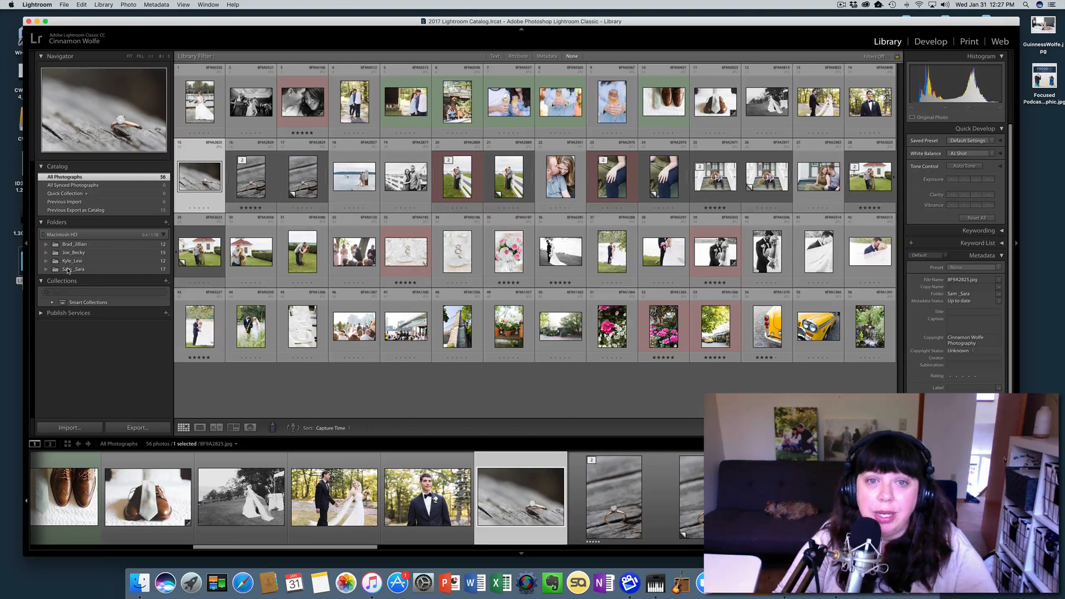
{"action": "mouse_move", "coordinate": [68, 268]}
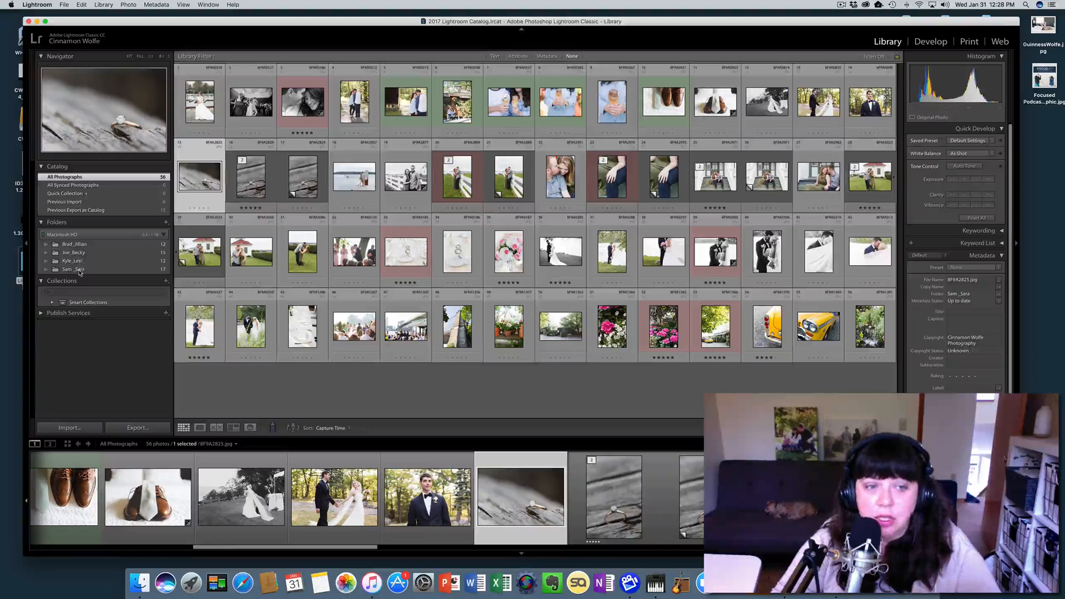
{"action": "mouse_move", "coordinate": [70, 269]}
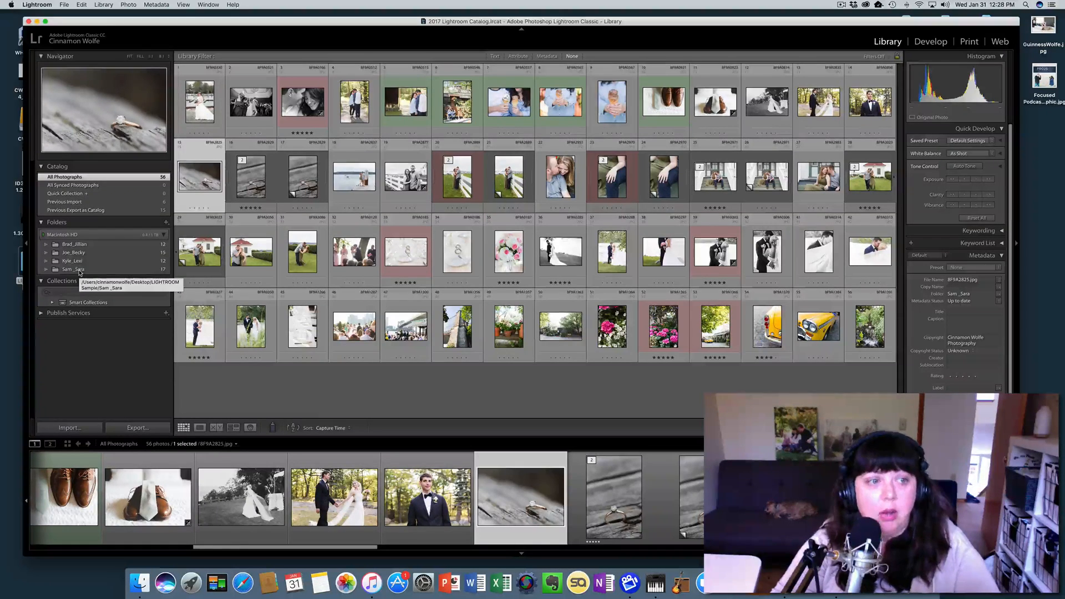
Browse the Brad_Jillian, Joe_Becky, Kyle_Lexi and Sam_Sara folders, ending on Joe_Becky's 15 photos.
{"action": "left_click", "coordinate": [74, 244]}
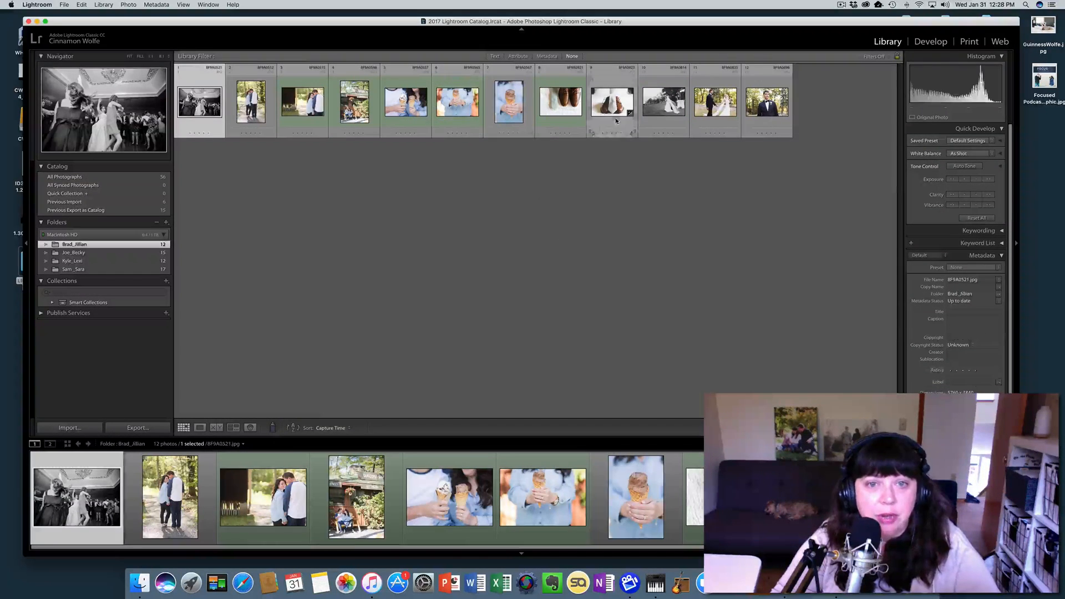
{"action": "left_click", "coordinate": [73, 252]}
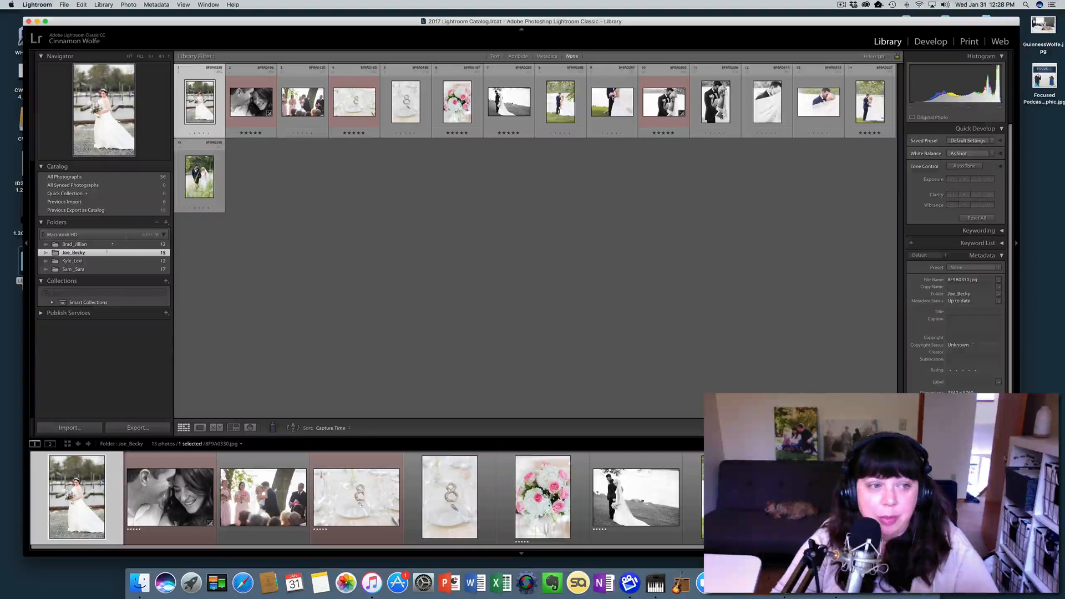
{"action": "left_click", "coordinate": [73, 259]}
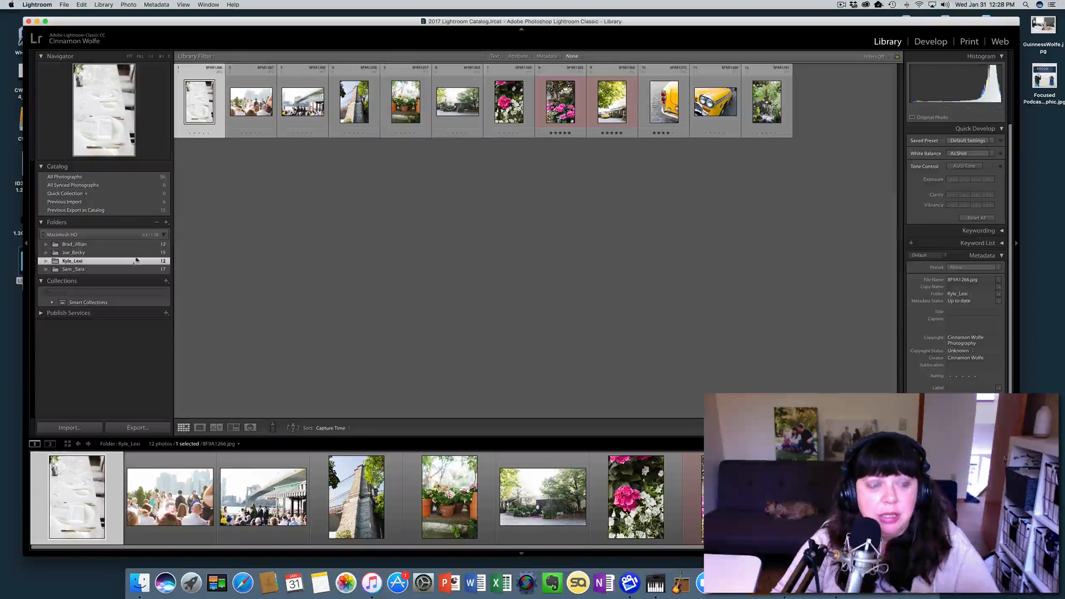
{"action": "left_click", "coordinate": [73, 268]}
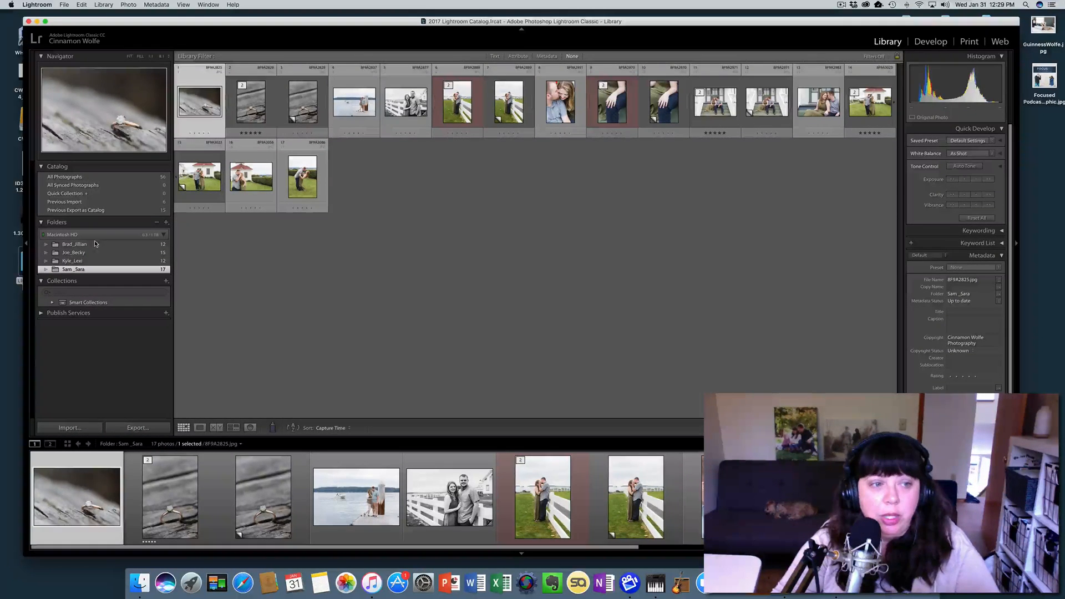
{"action": "left_click", "coordinate": [73, 251]}
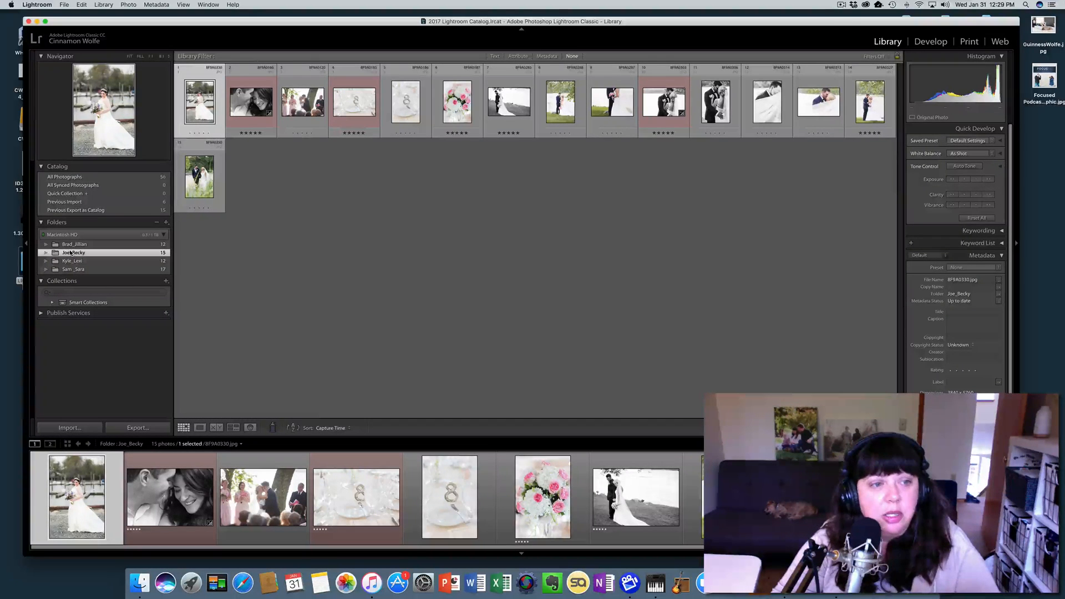
{"action": "mouse_move", "coordinate": [73, 253]}
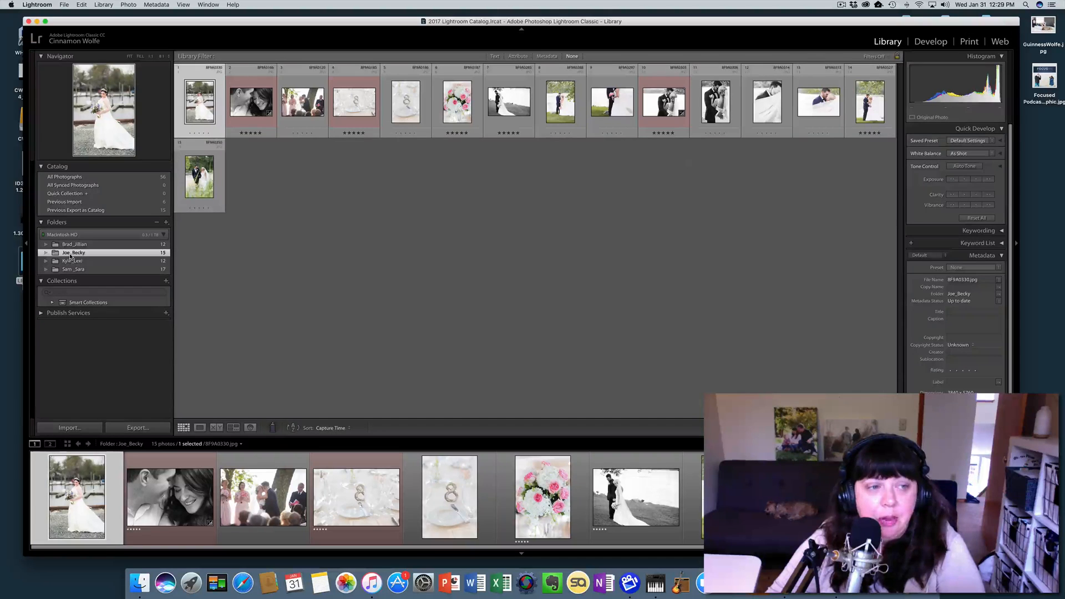
Choose Export this Folder as a Catalog from the Joe_Becky folder's context menu.
{"action": "right_click", "coordinate": [75, 252]}
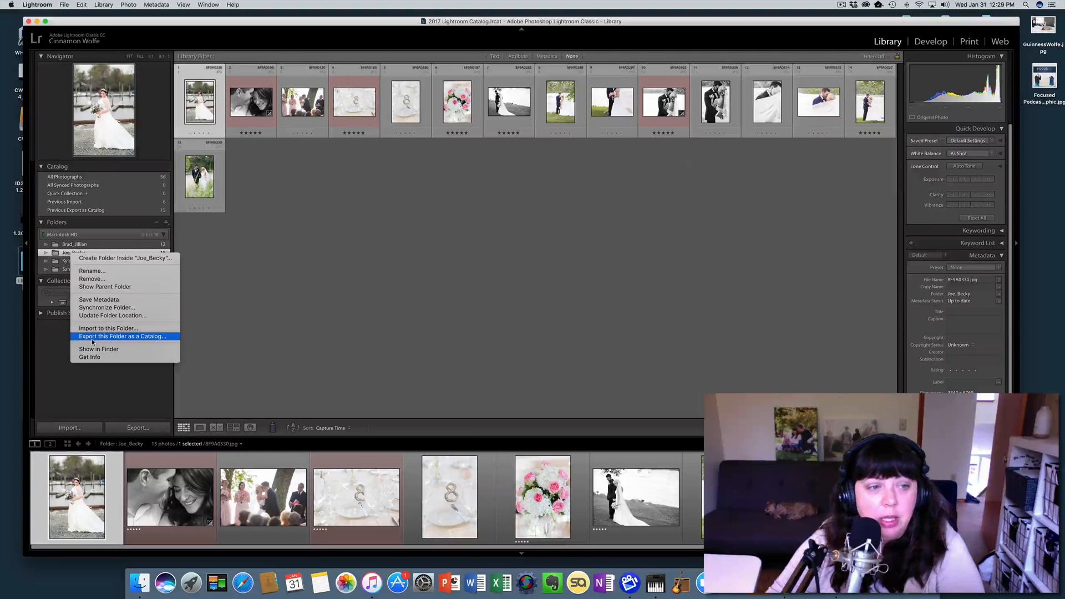
{"action": "mouse_move", "coordinate": [144, 340]}
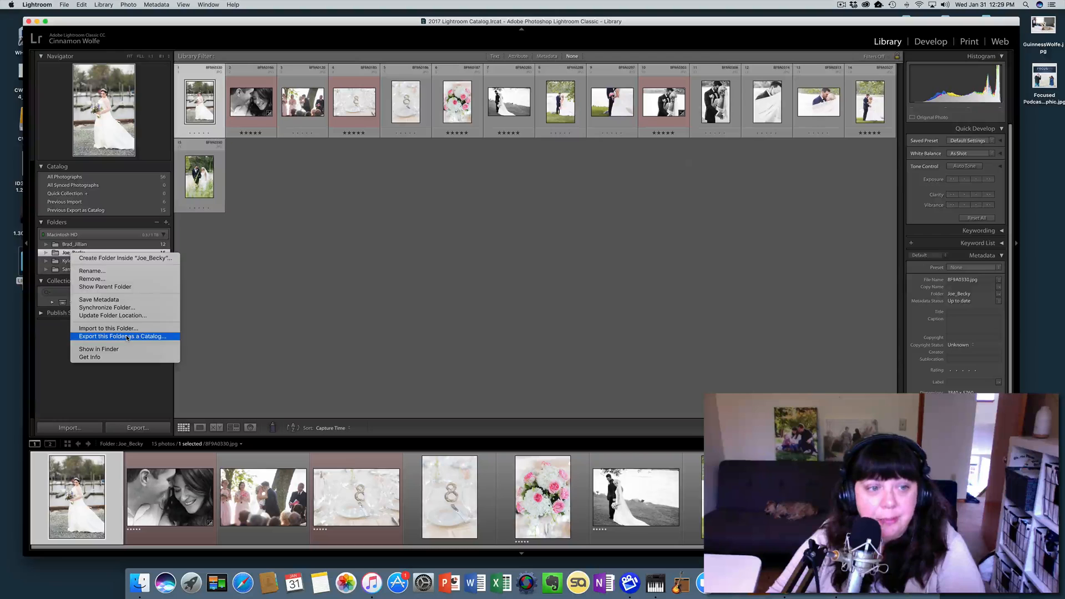
{"action": "left_click", "coordinate": [123, 336]}
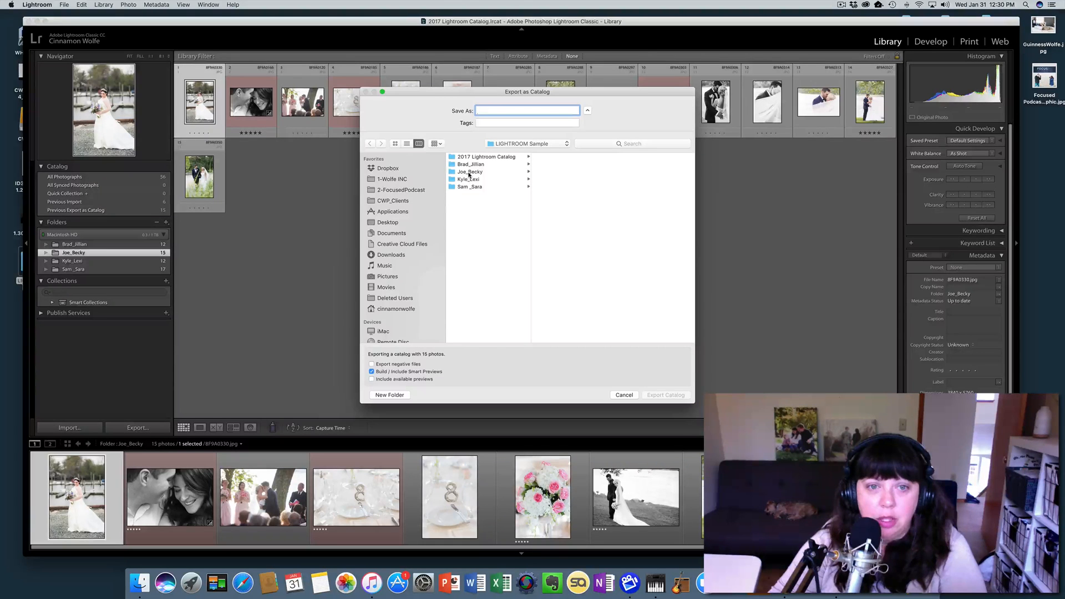
Name the catalog Joe_Becky_2017, saved inside the Joe_Becky folder.
{"action": "left_click", "coordinate": [468, 170]}
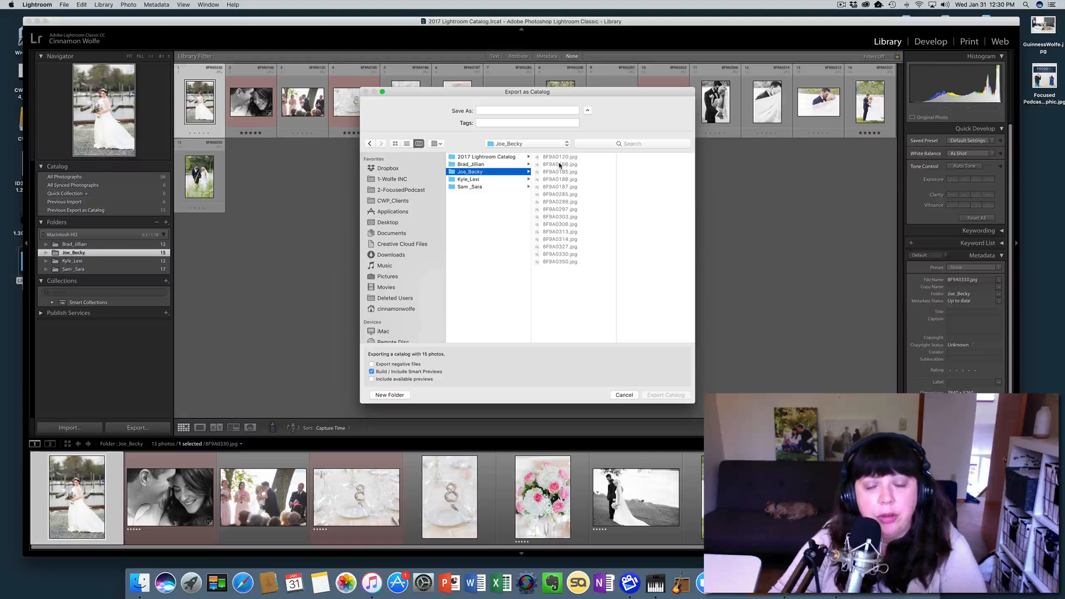
{"action": "left_click", "coordinate": [526, 110]}
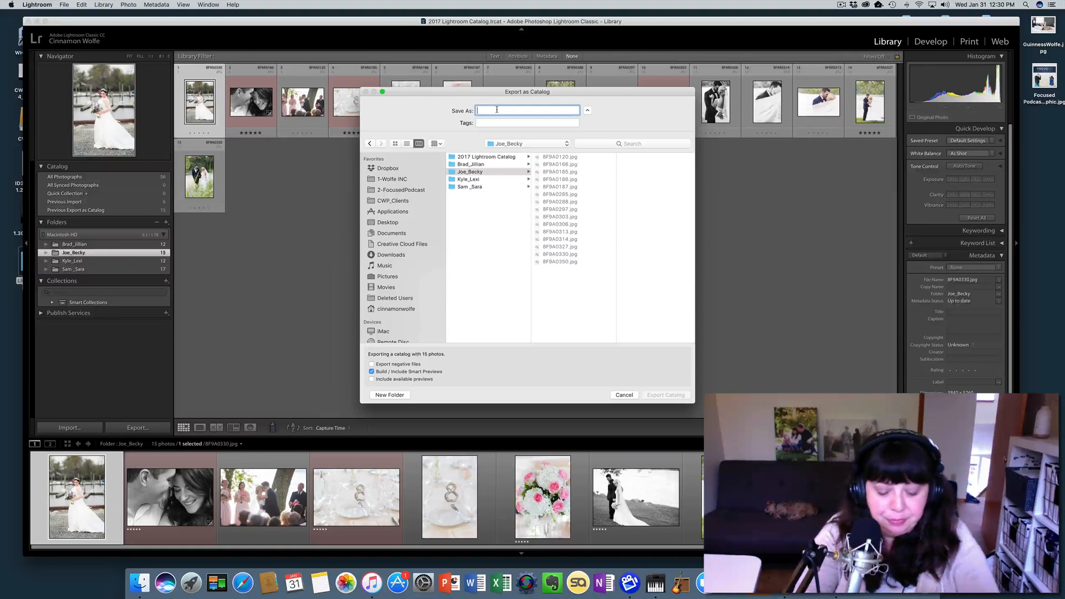
{"action": "type", "text": "Joe_Becky"}
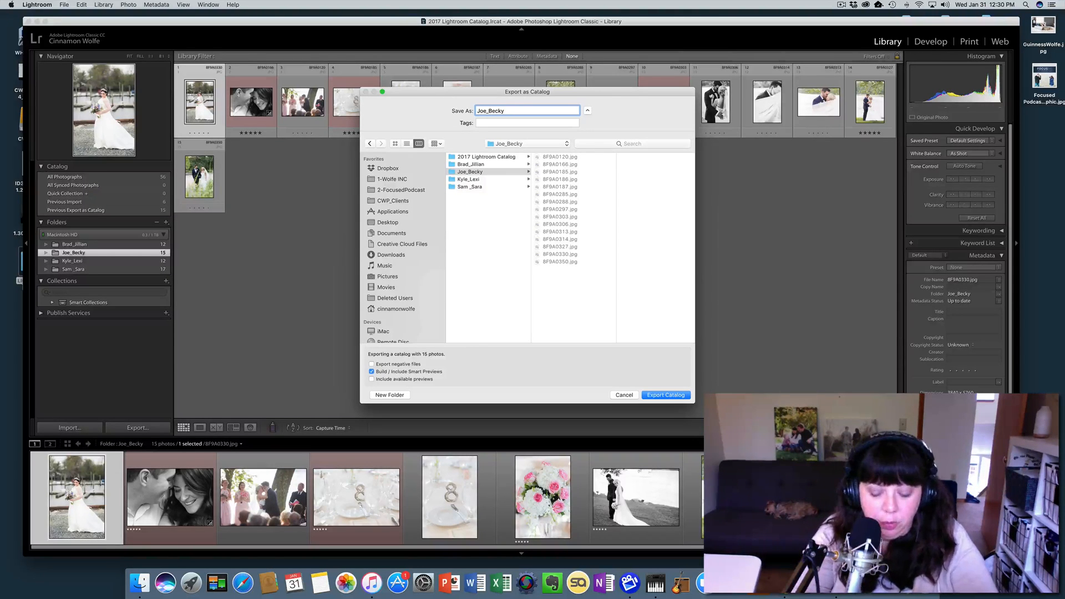
{"action": "type", "text": "_2017"}
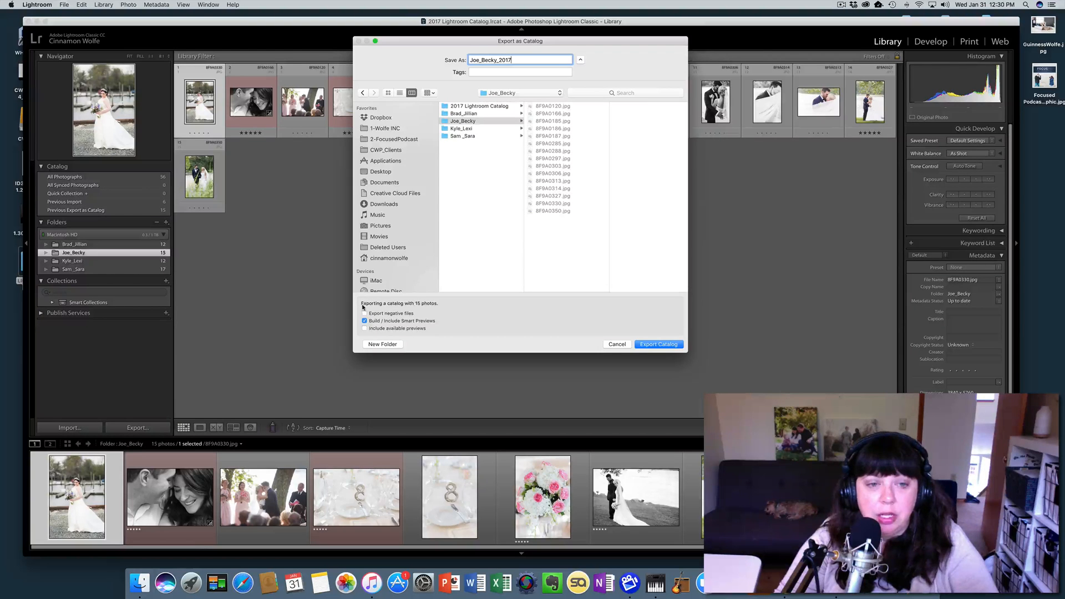
Export the catalog with smart and available previews included and negative files left out.
{"action": "left_click", "coordinate": [365, 320]}
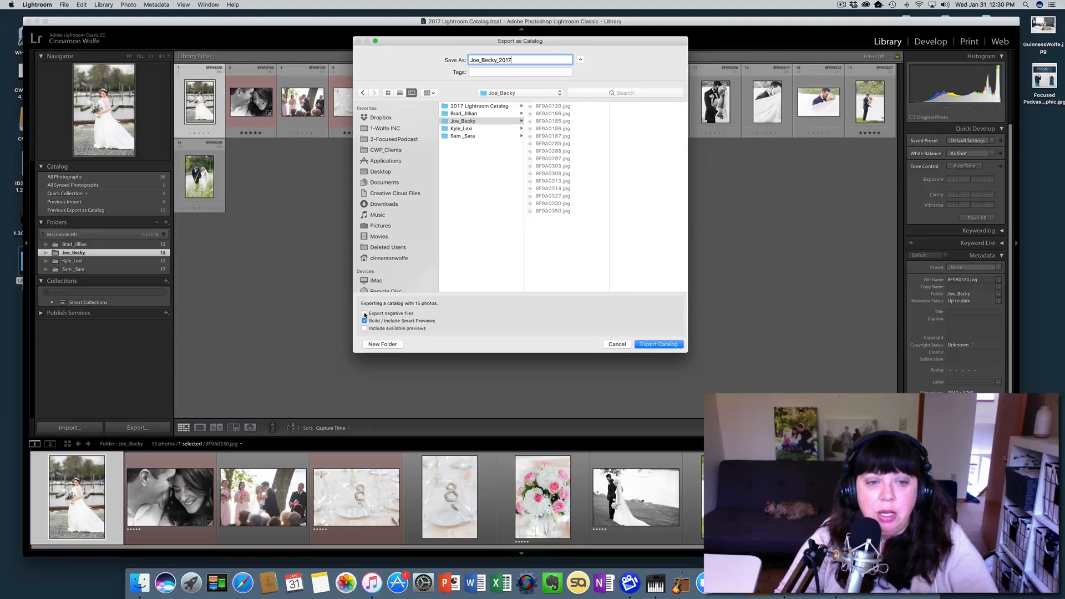
{"action": "left_click", "coordinate": [365, 312]}
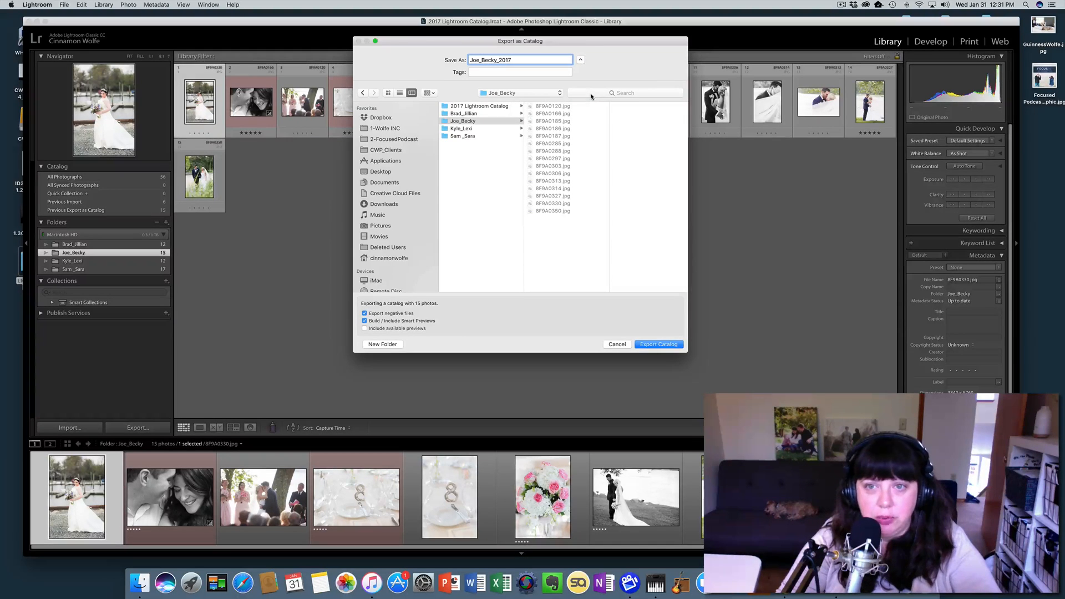
{"action": "mouse_move", "coordinate": [597, 123]}
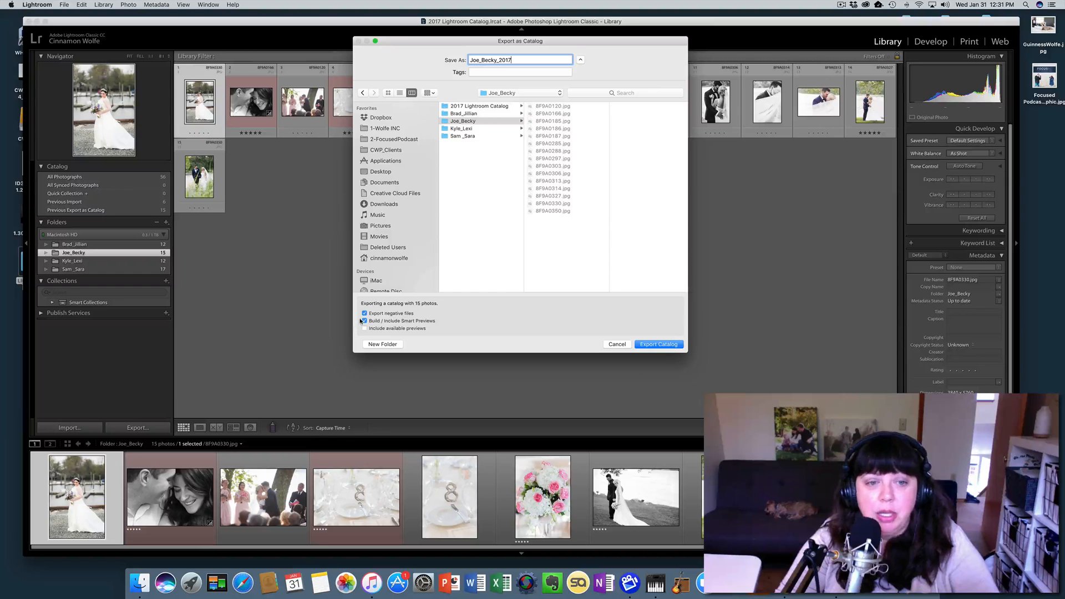
{"action": "left_click", "coordinate": [365, 312]}
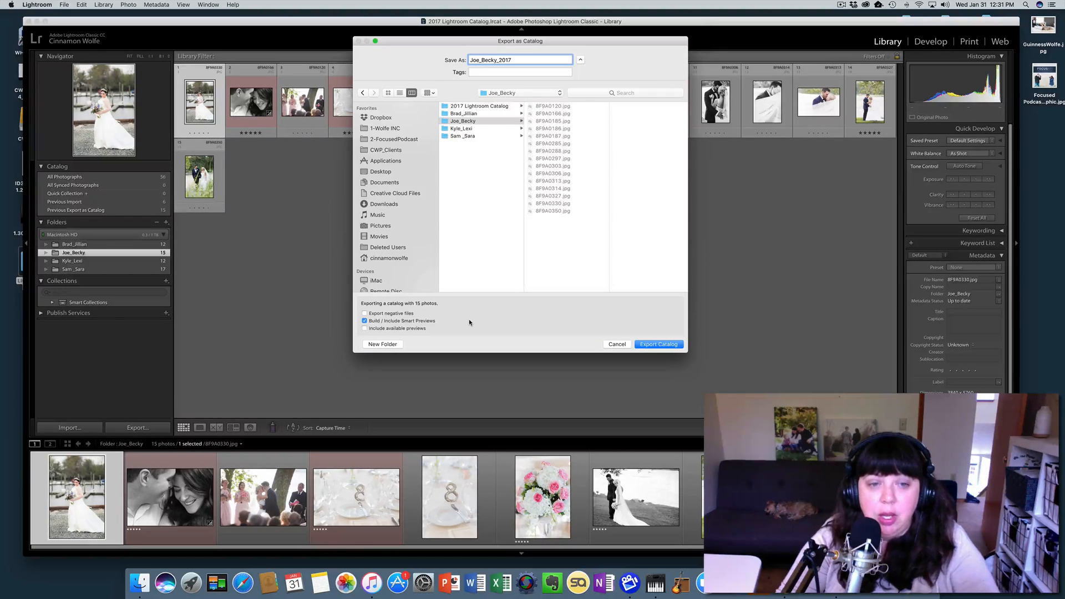
{"action": "mouse_move", "coordinate": [456, 323]}
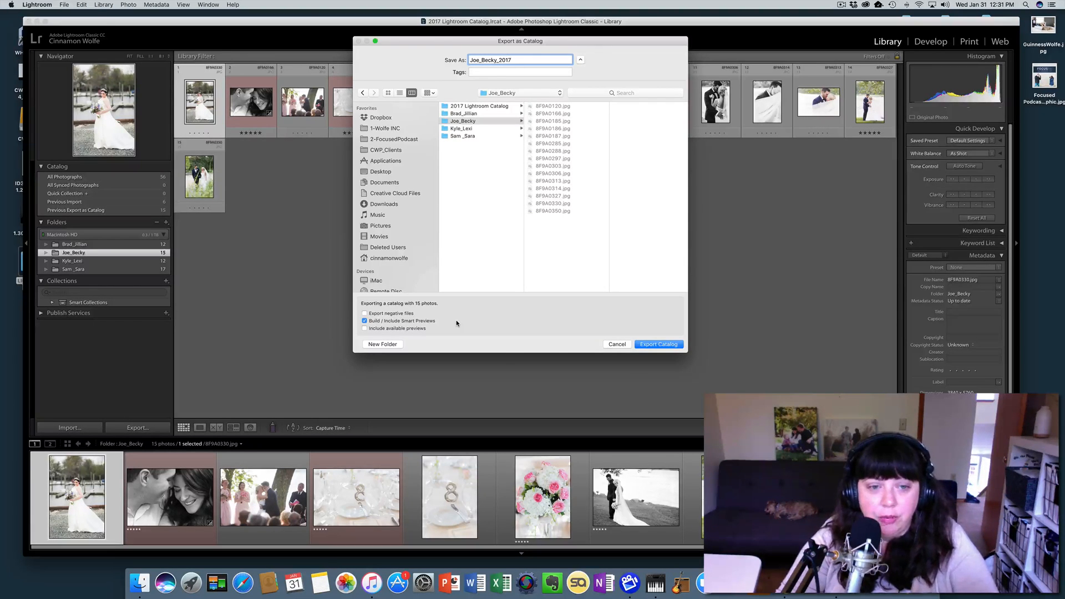
{"action": "left_click", "coordinate": [365, 328]}
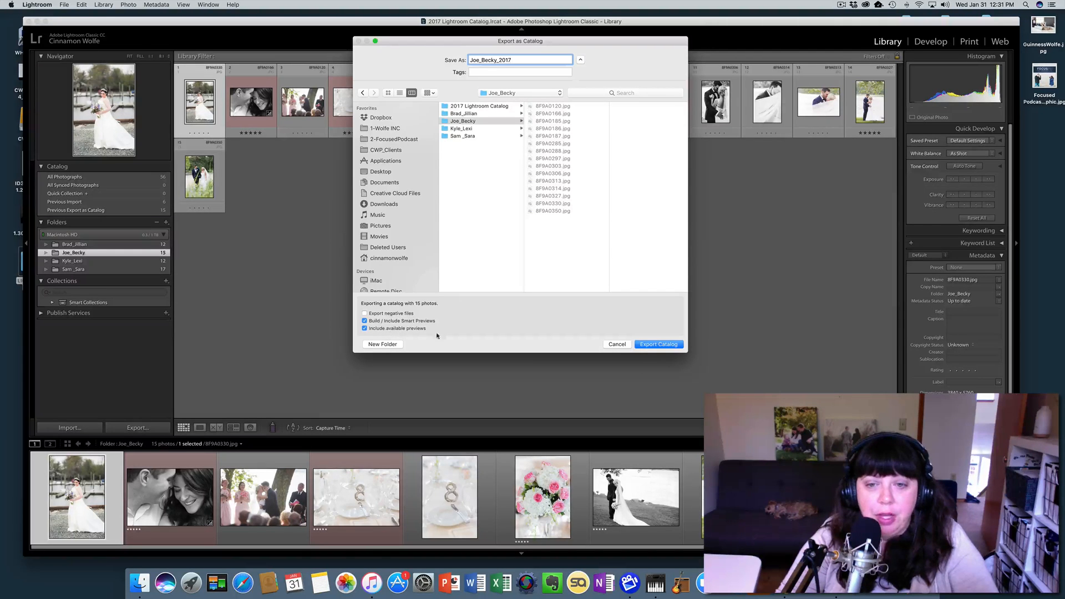
{"action": "left_click", "coordinate": [658, 344]}
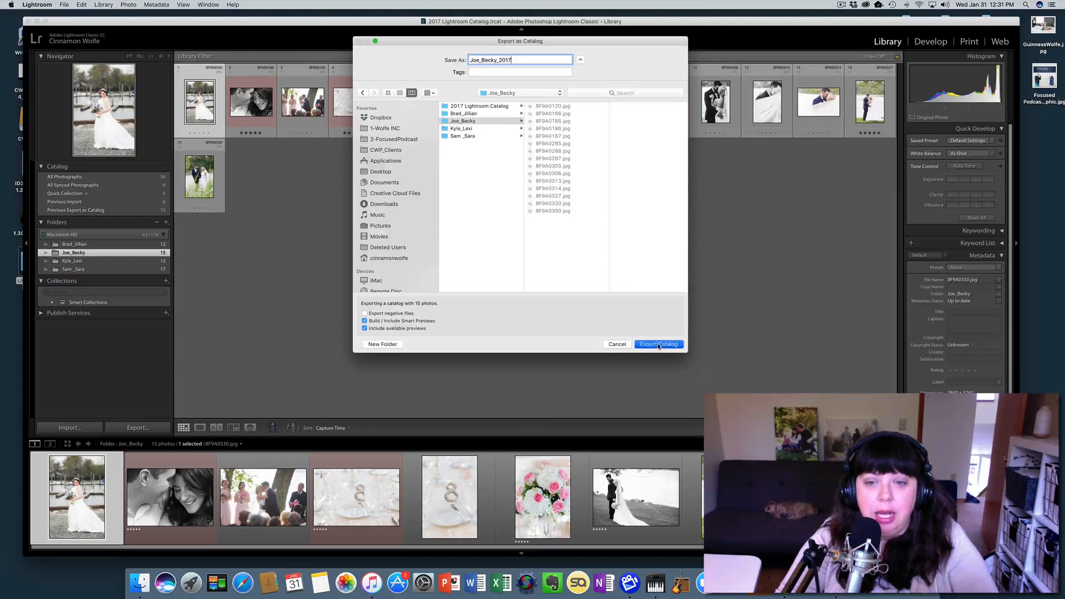
{"action": "left_click", "coordinate": [656, 344]}
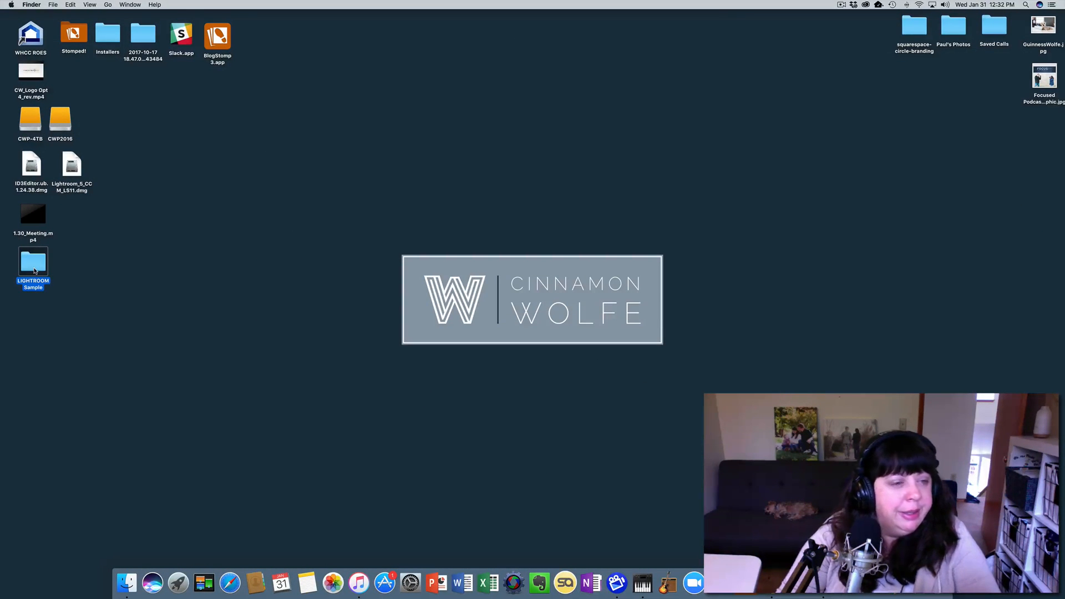
Navigate into LIGHTROOM Sample > Joe_Becky > Joe_Becky_2017 to see the catalog and preview files.
{"action": "double_click", "coordinate": [32, 262]}
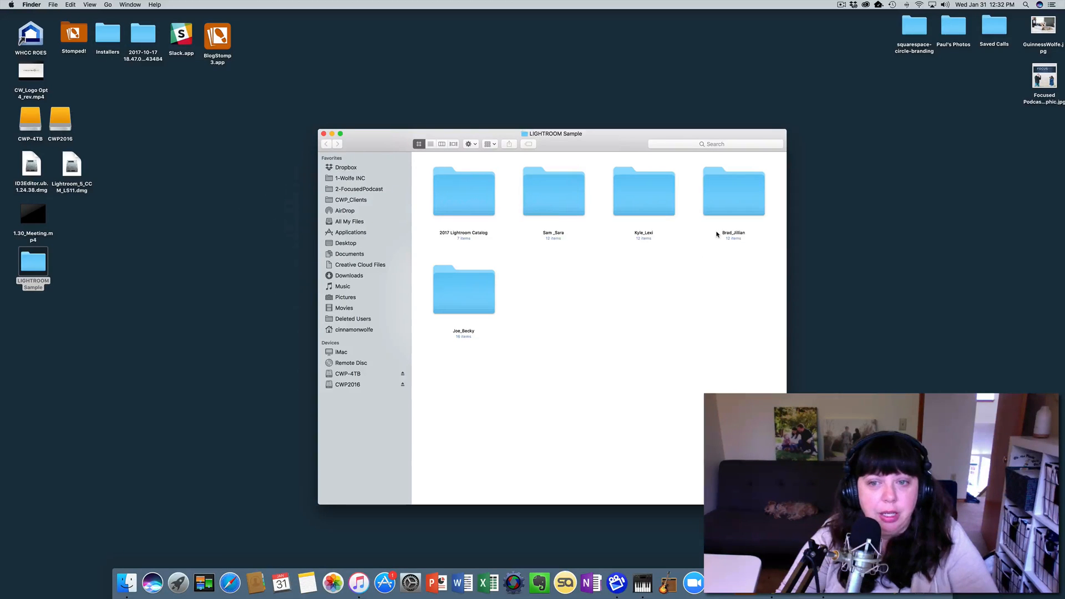
{"action": "left_click", "coordinate": [464, 289]}
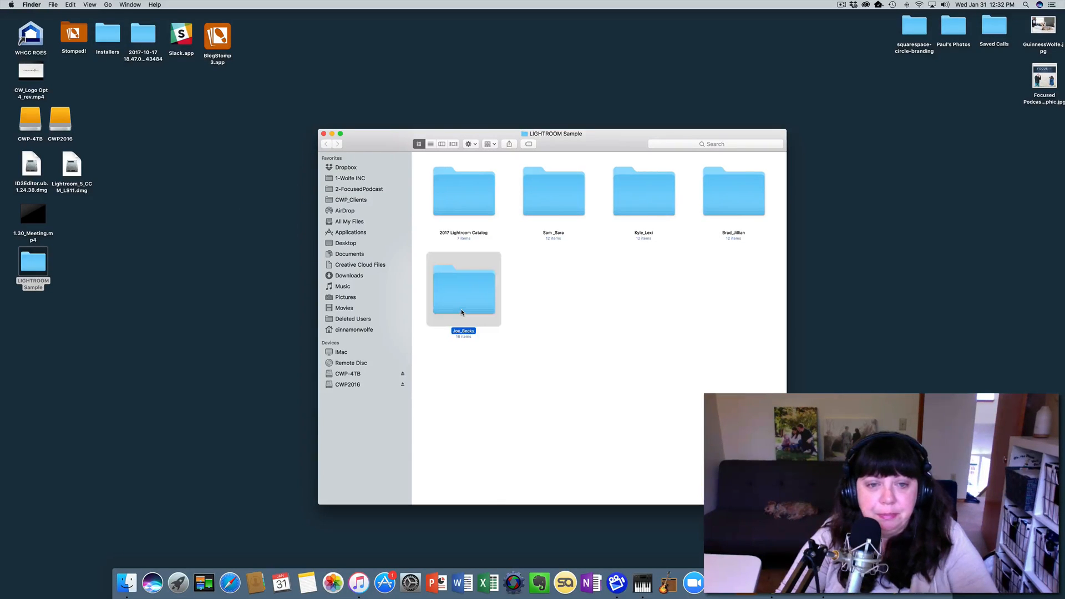
{"action": "double_click", "coordinate": [464, 287]}
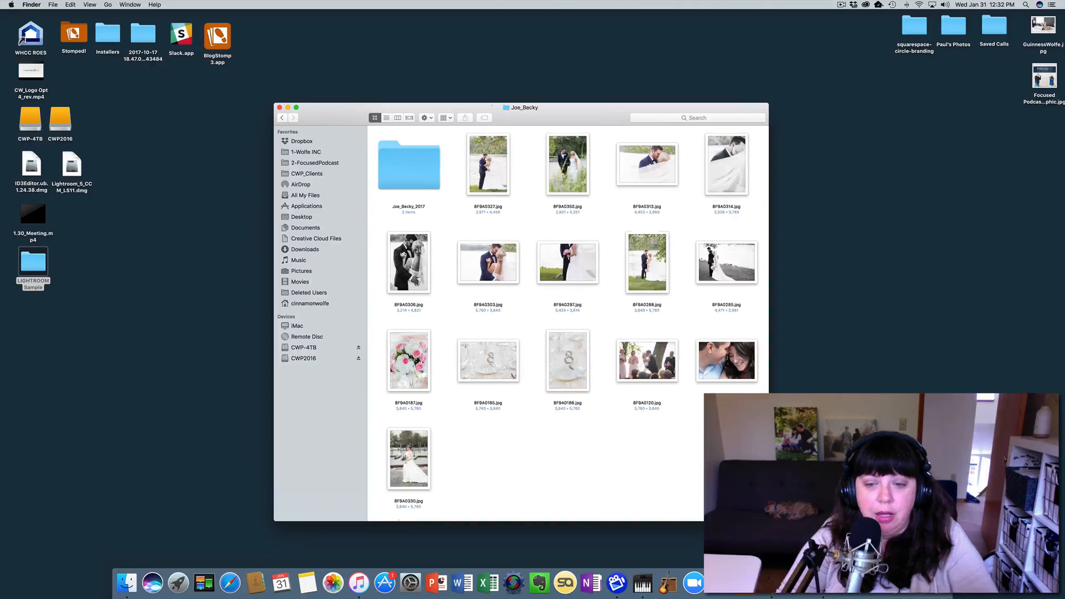
{"action": "double_click", "coordinate": [409, 164]}
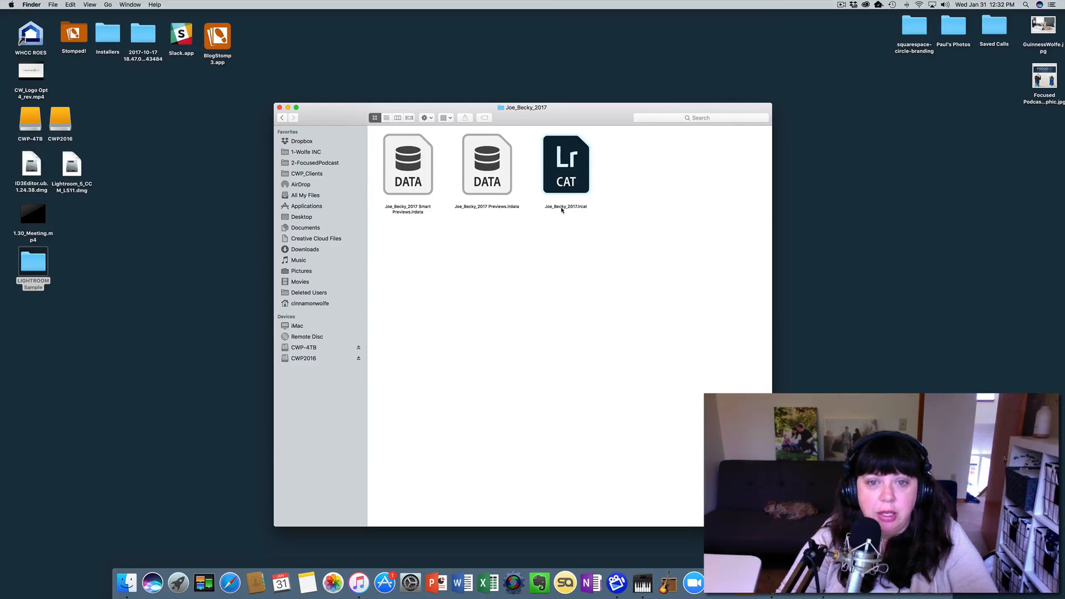
{"action": "left_click", "coordinate": [441, 156]}
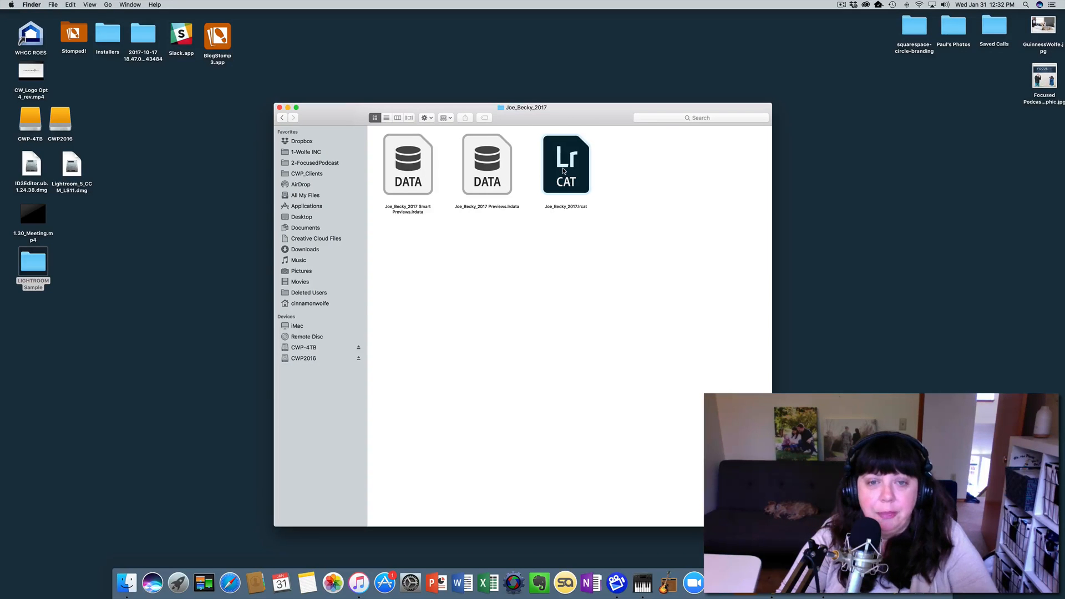
Open Joe_Becky_2017.lrcat with Lightroom Classic CC and confirm the relaunch.
{"action": "right_click", "coordinate": [564, 163]}
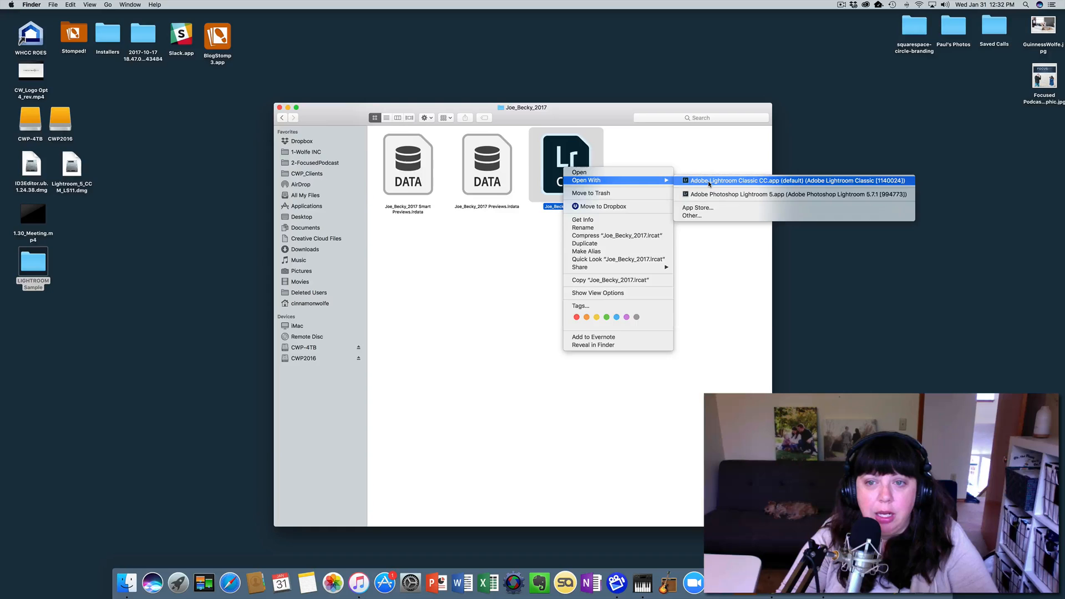
{"action": "left_click", "coordinate": [794, 180]}
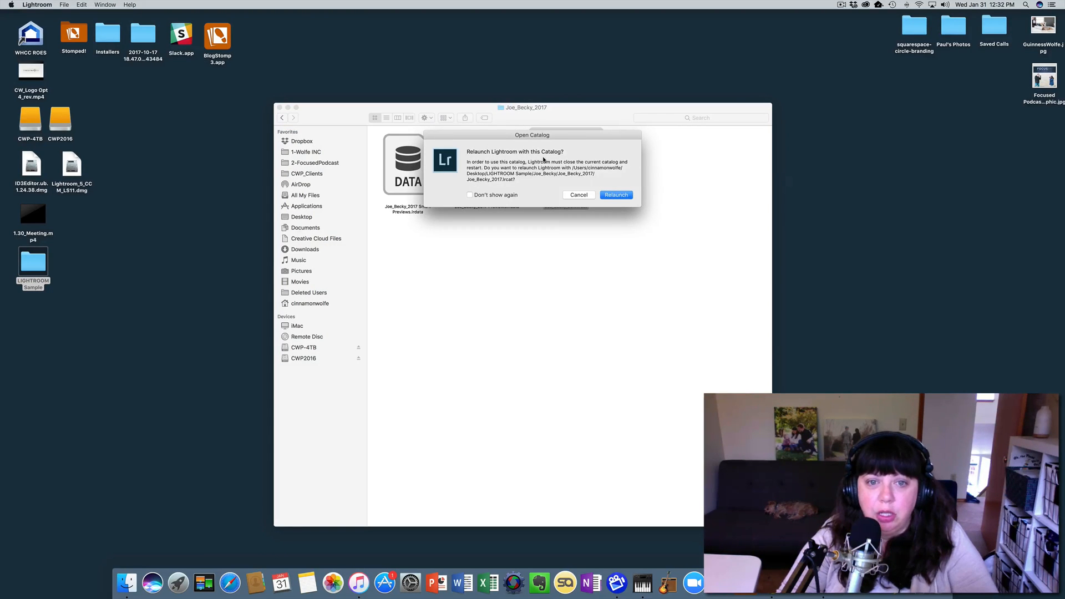
{"action": "mouse_move", "coordinate": [638, 169]}
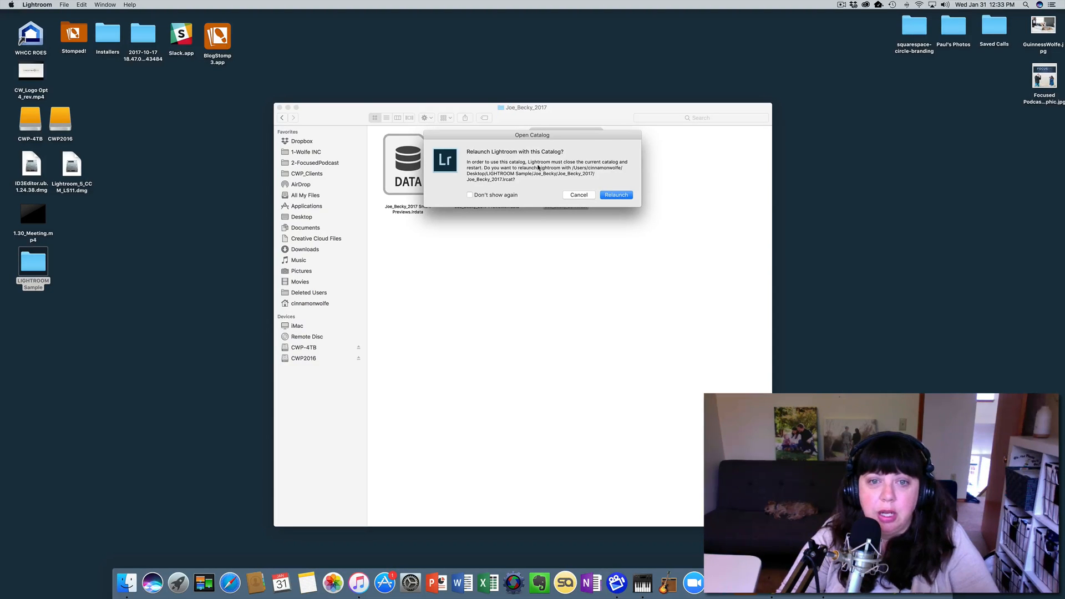
{"action": "mouse_move", "coordinate": [486, 173]}
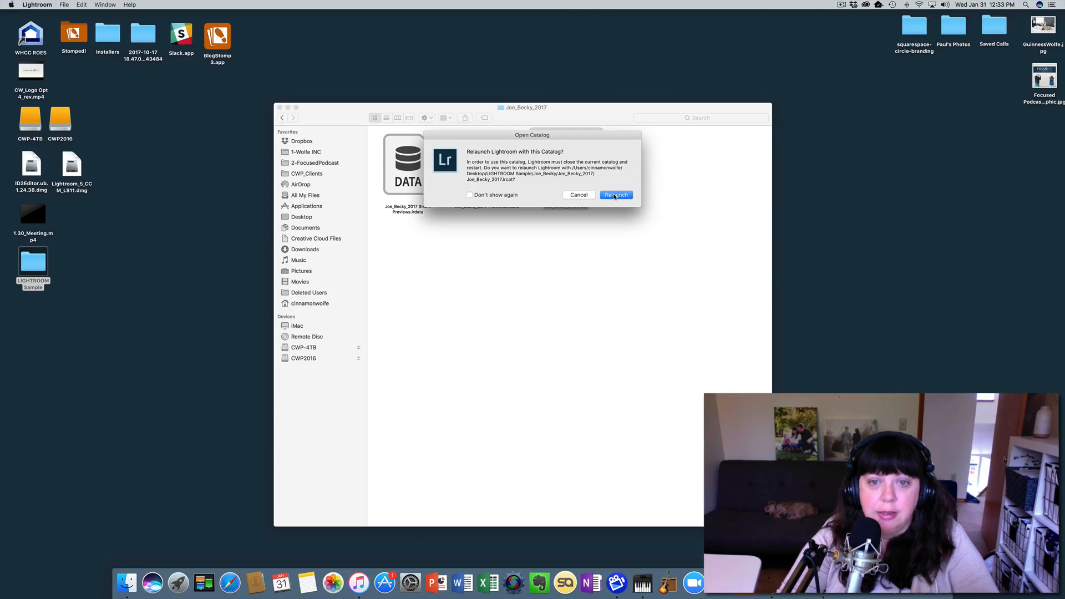
{"action": "left_click", "coordinate": [615, 195]}
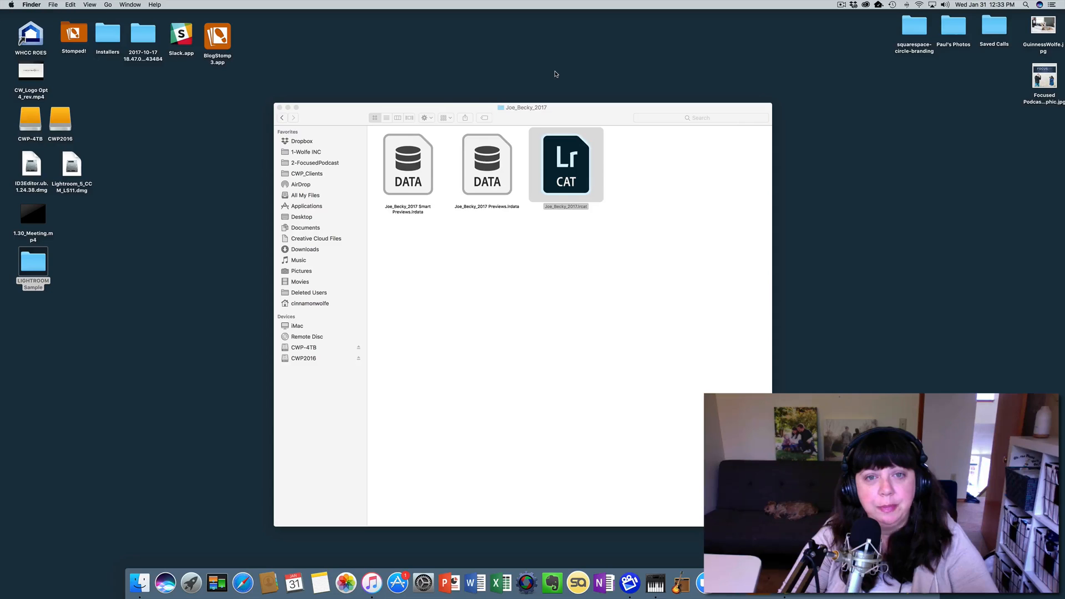
{"action": "mouse_move", "coordinate": [624, 318]}
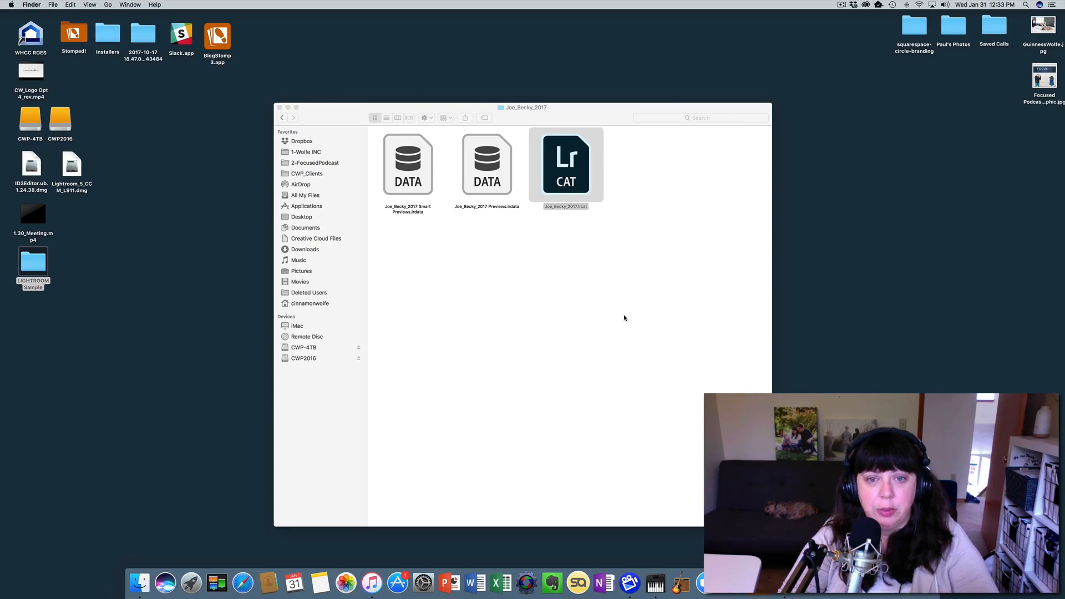
Launch the Joe_Becky_2017.lrcat catalog file so Lightroom opens it.
{"action": "double_click", "coordinate": [566, 163]}
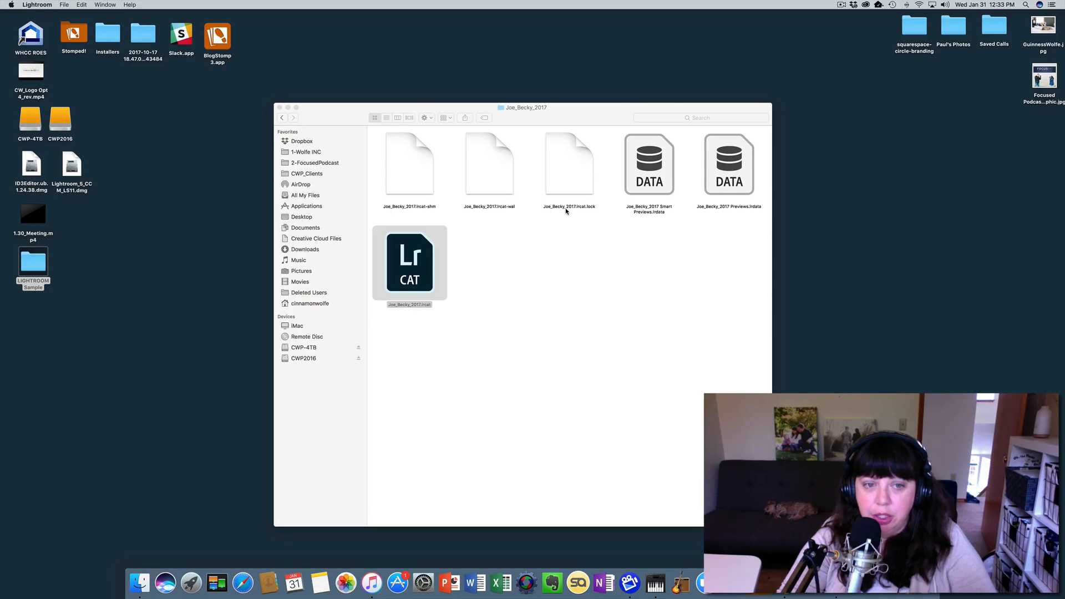
{"action": "double_click", "coordinate": [409, 264]}
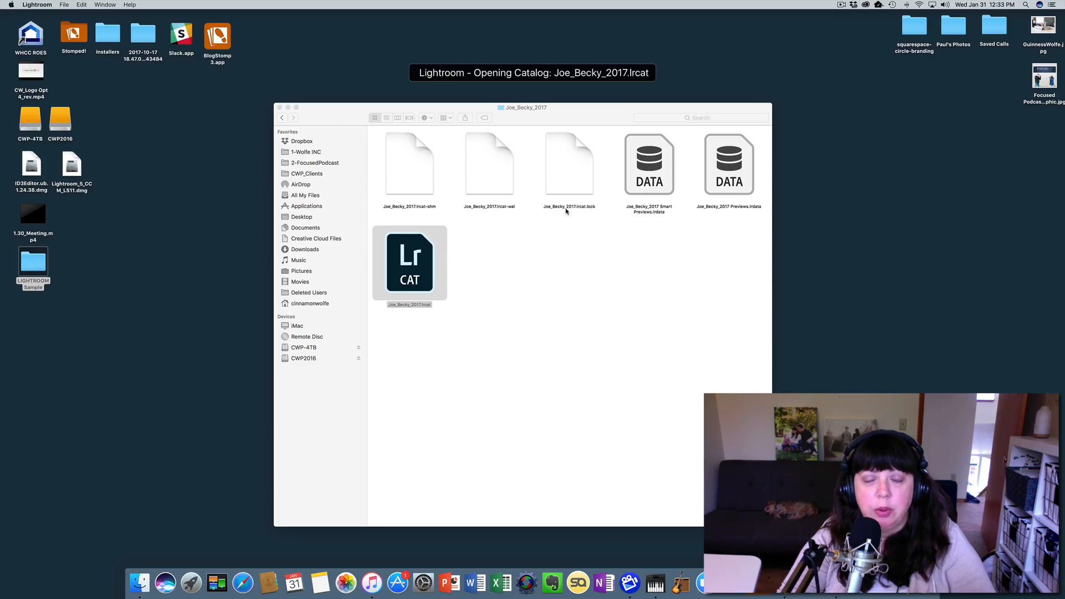
{"action": "mouse_move", "coordinate": [498, 134]}
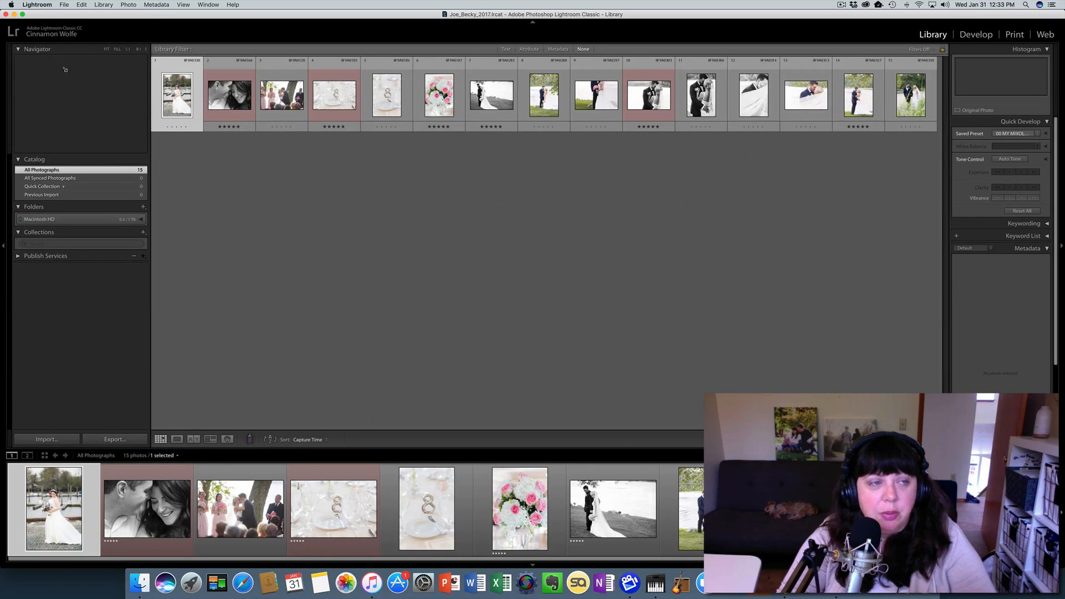
{"action": "mouse_move", "coordinate": [74, 77]}
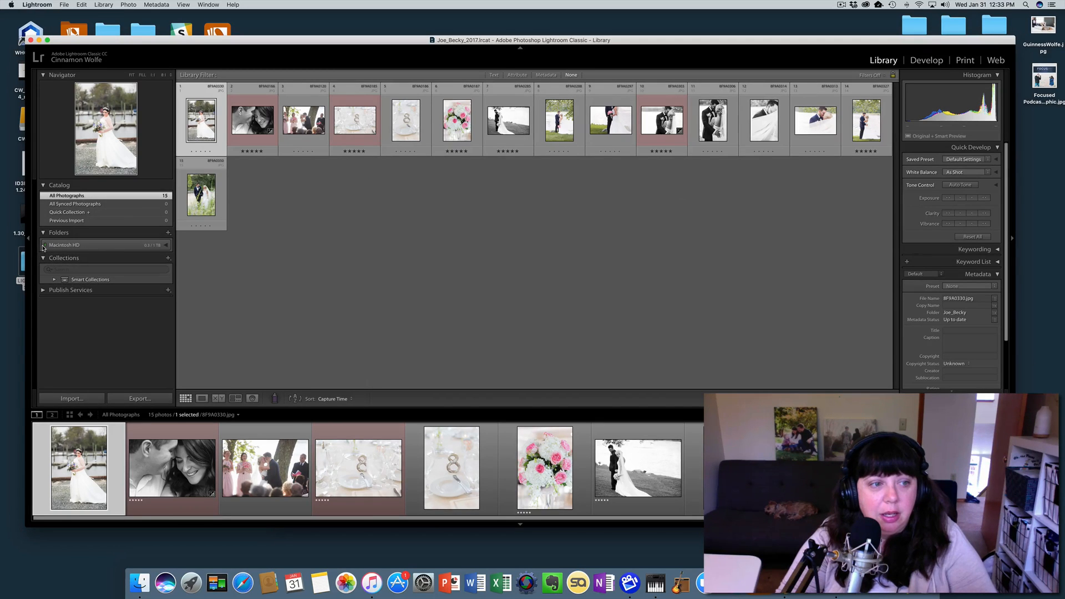
Expand Macintosh HD in the Folders panel to show the Joe_Becky folder.
{"action": "left_click", "coordinate": [43, 244]}
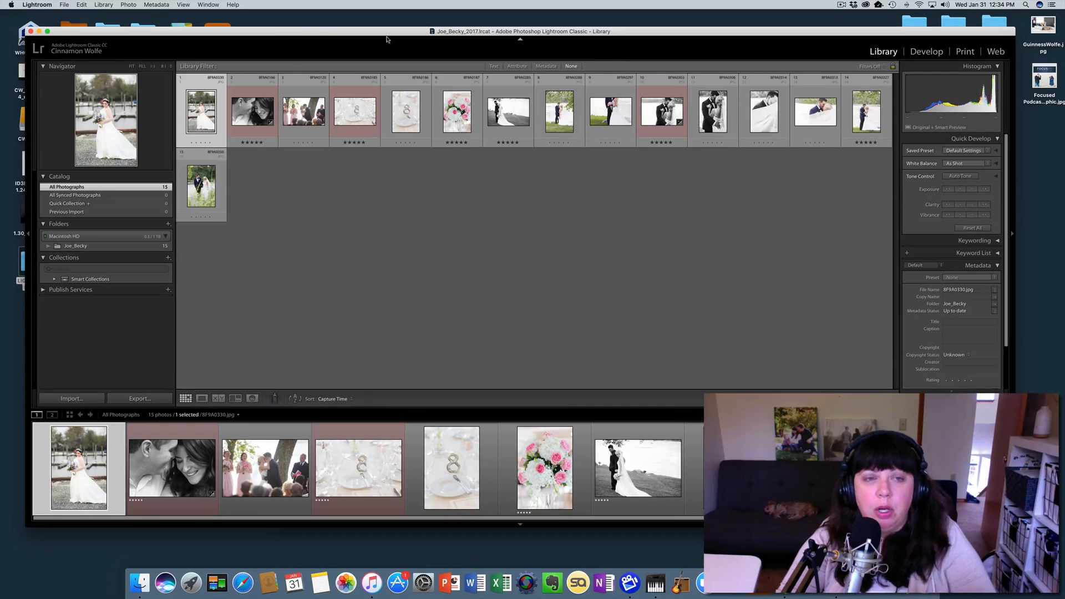
{"action": "mouse_move", "coordinate": [707, 182]}
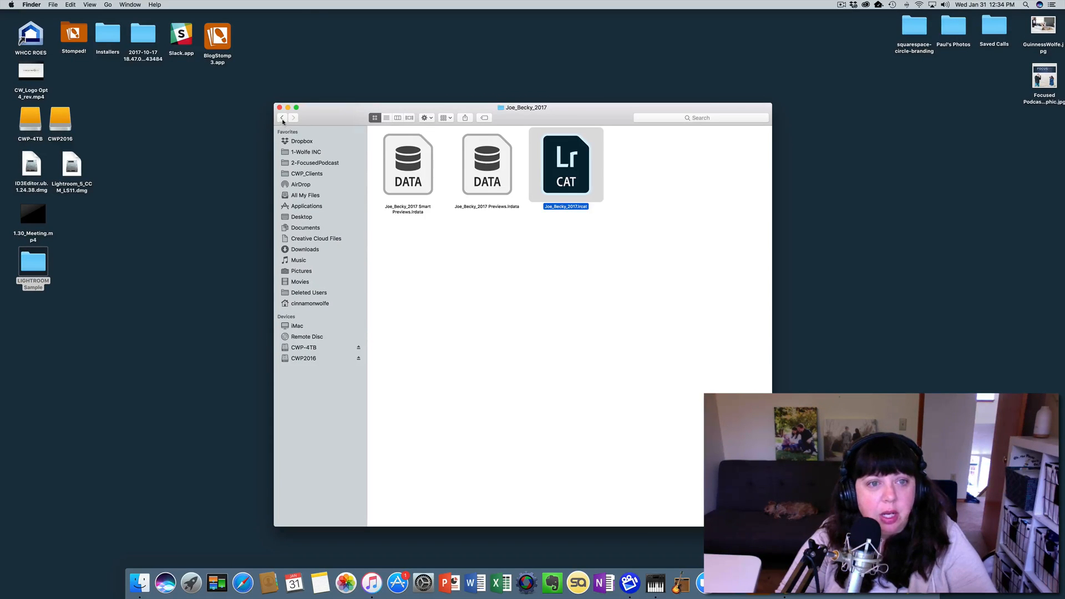
Go back to LIGHTROOM Sample and launch 2017 Lightroom Catalog.lrcat in Lightroom.
{"action": "left_click", "coordinate": [283, 117]}
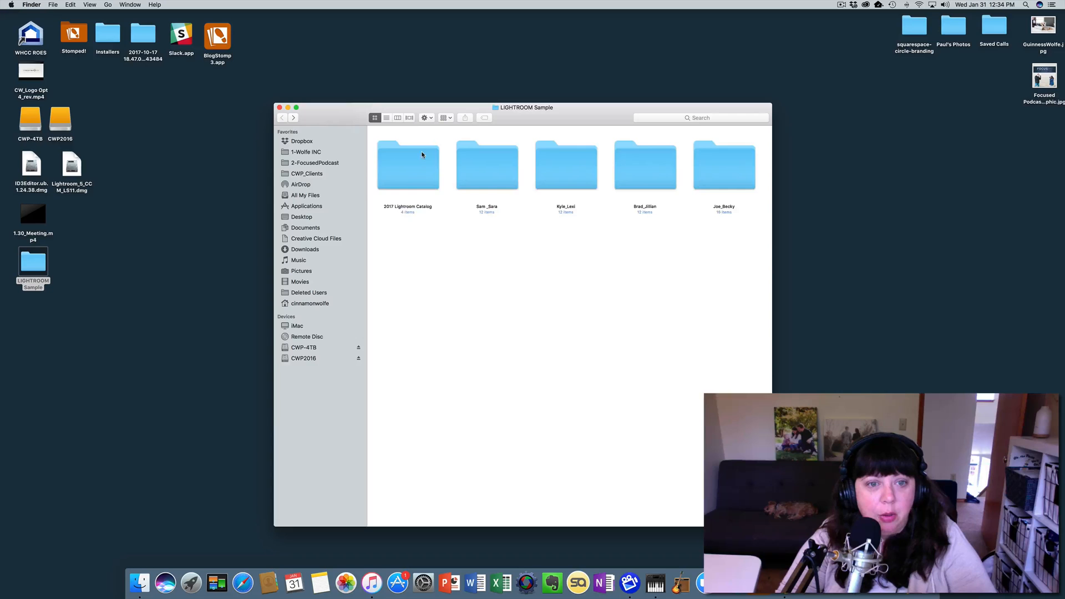
{"action": "left_click", "coordinate": [407, 165]}
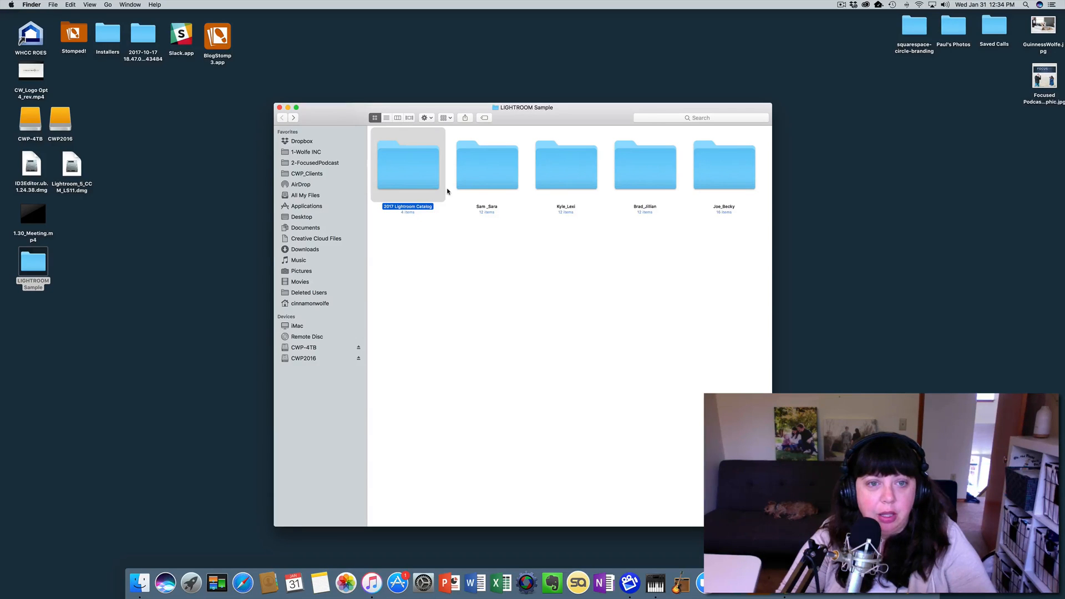
{"action": "double_click", "coordinate": [407, 165]}
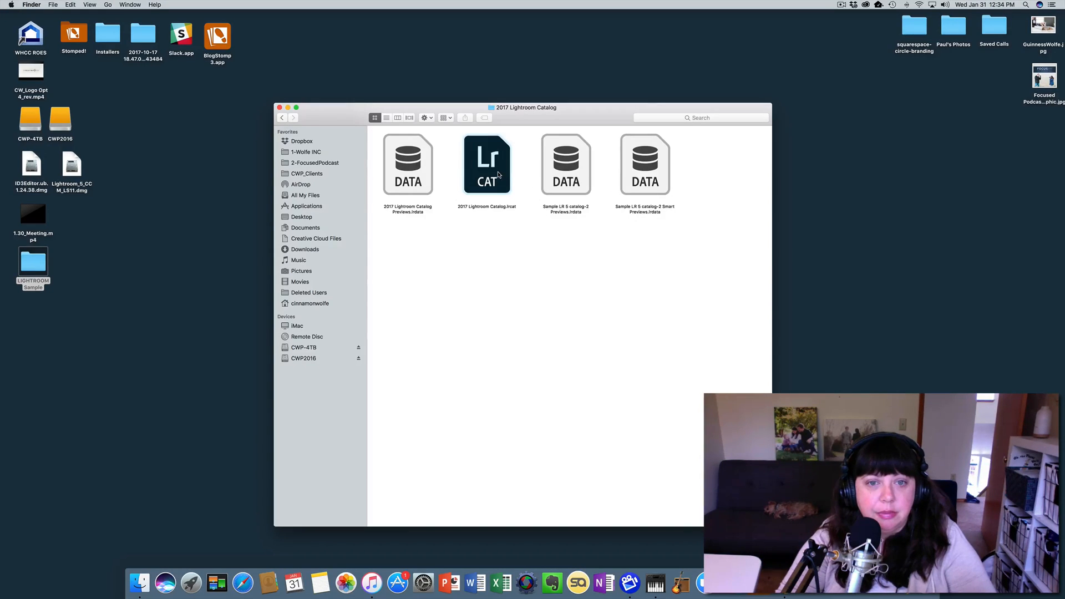
{"action": "left_click", "coordinate": [486, 164]}
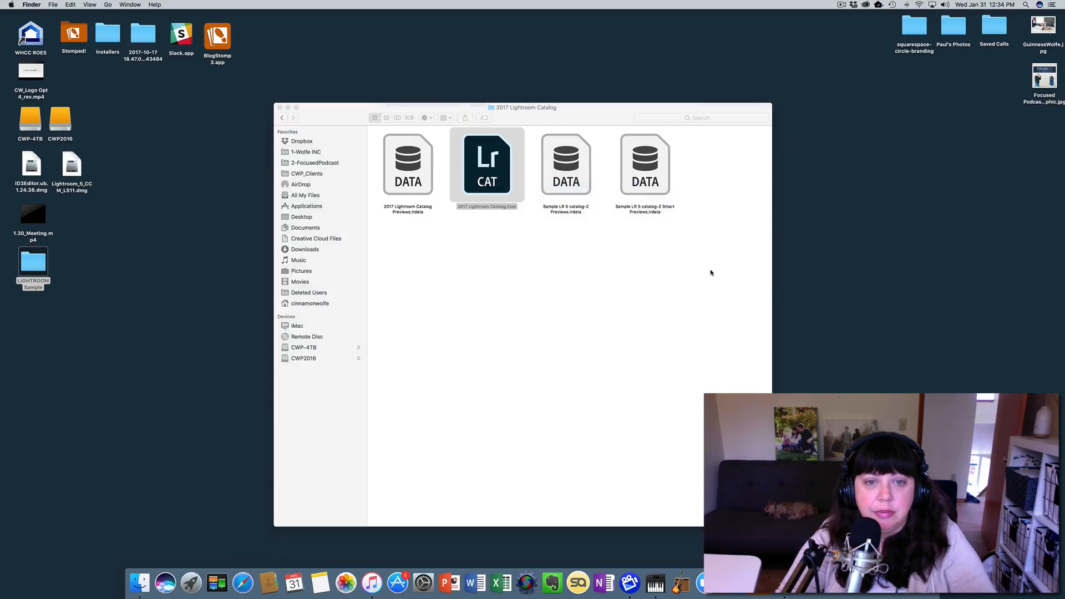
{"action": "double_click", "coordinate": [487, 166]}
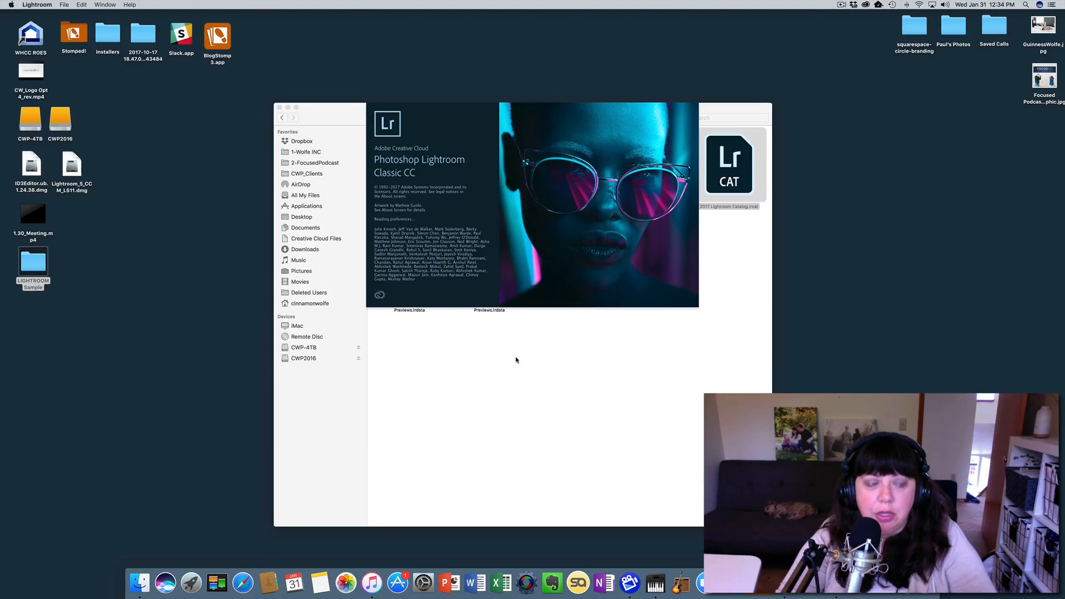